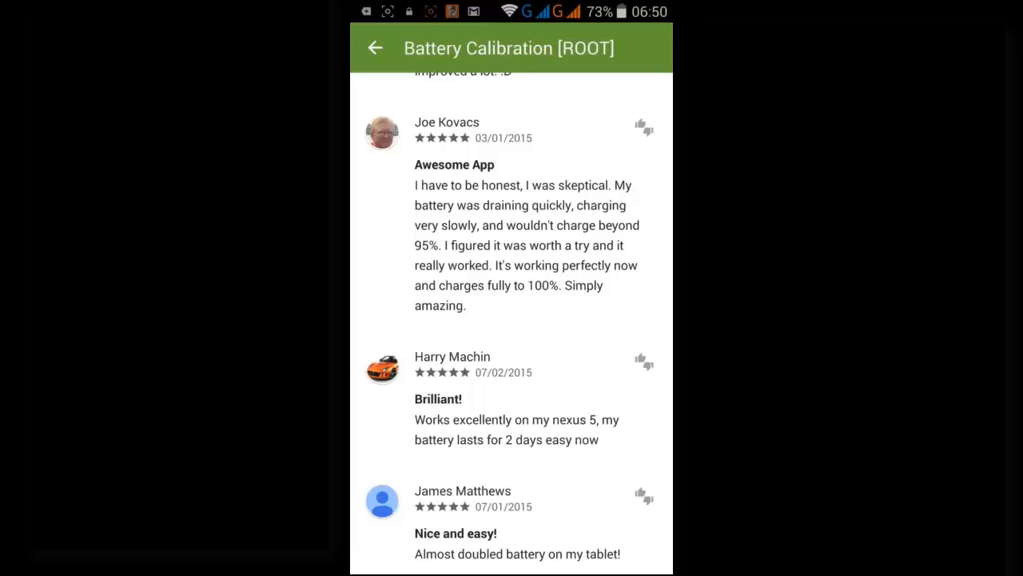
Read through the user reviews and go back to the Battery Calibration [ROOT] listing.
scroll(down, 3)
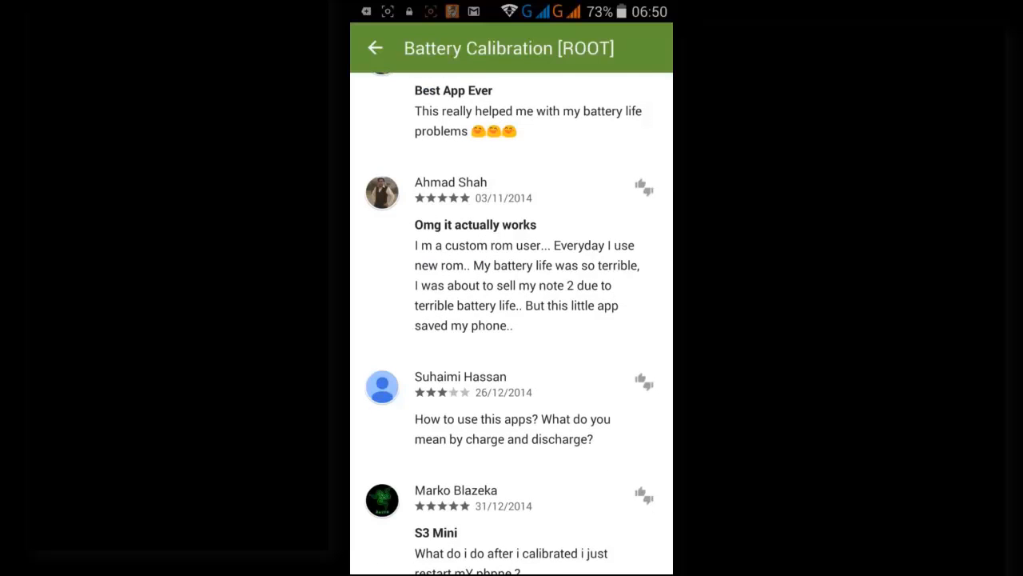
click(374, 48)
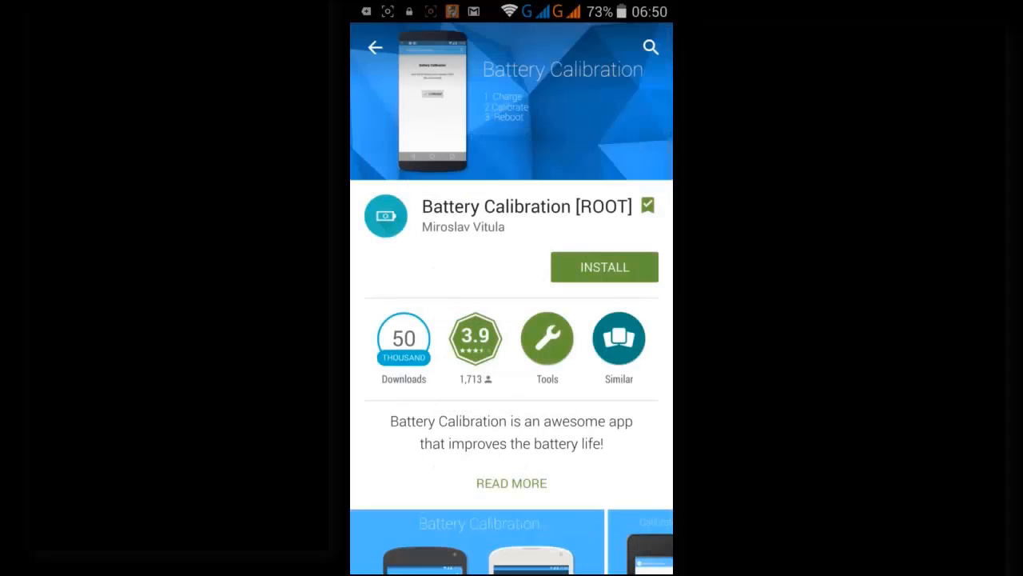
scroll(down, 3)
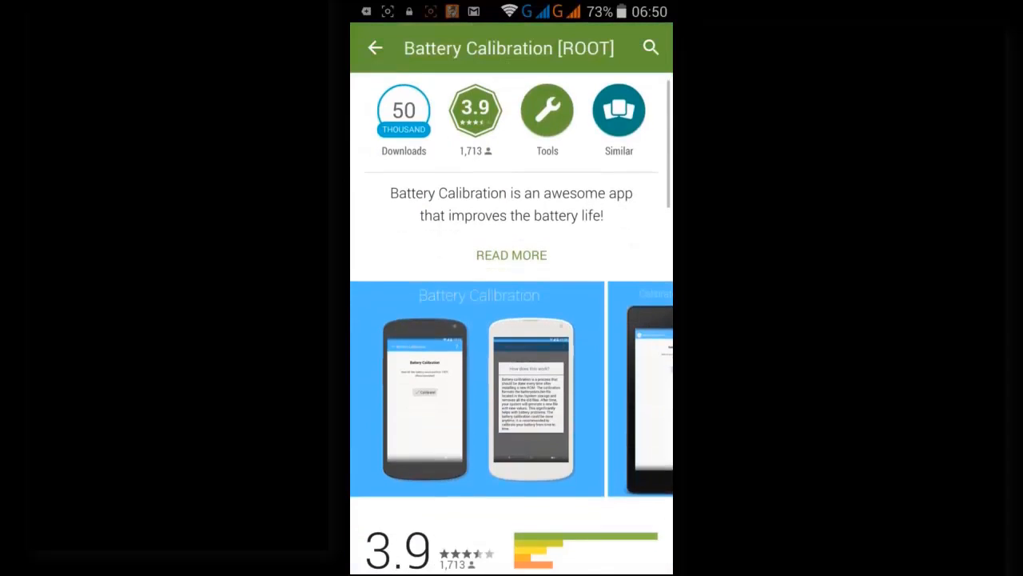
scroll(down, 3)
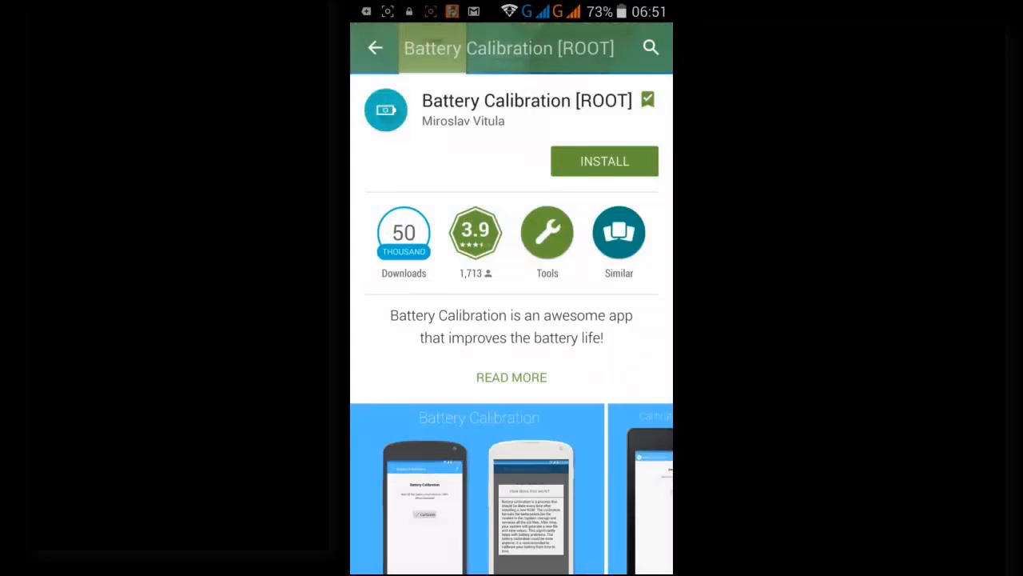
Install Battery Calibration [ROOT] and launch it to its calibration screen.
click(604, 160)
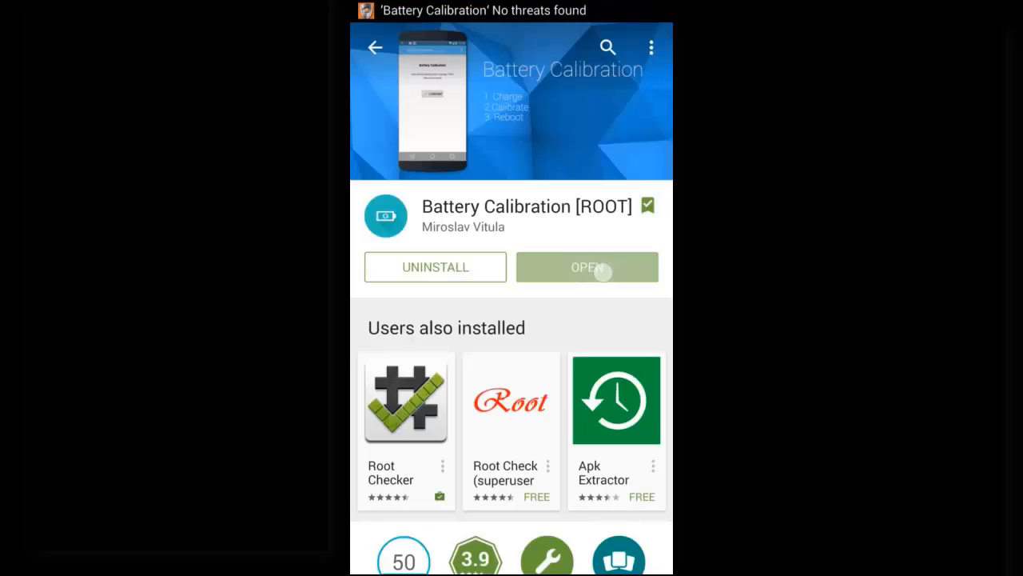
click(588, 265)
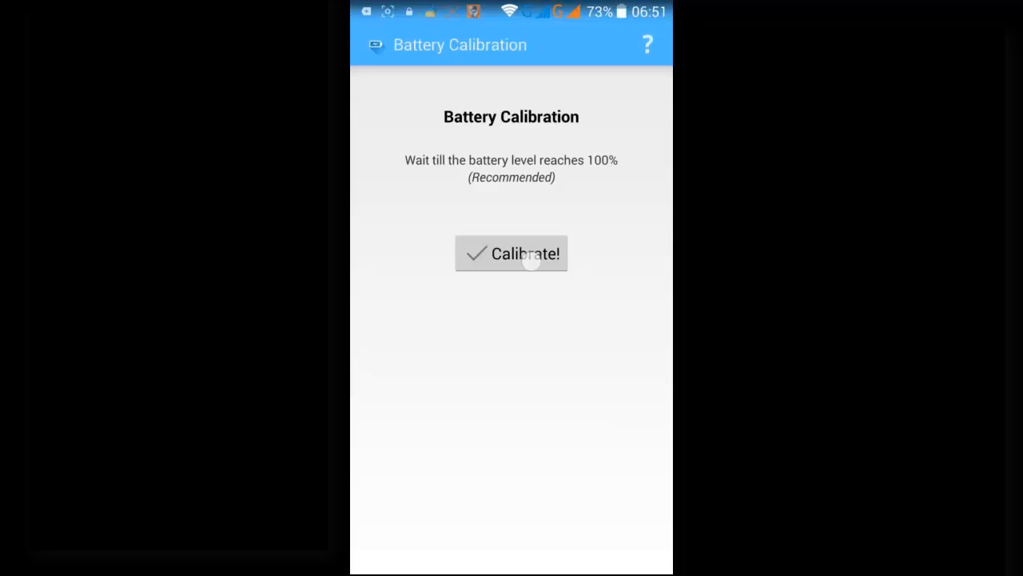
Start calibration and authorize root access so the success message appears.
click(512, 253)
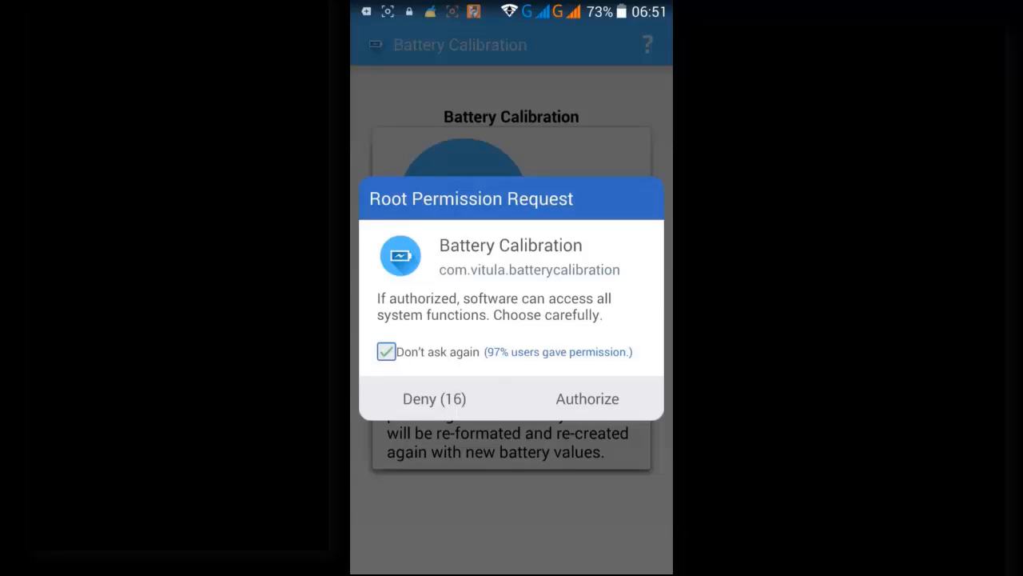
click(587, 399)
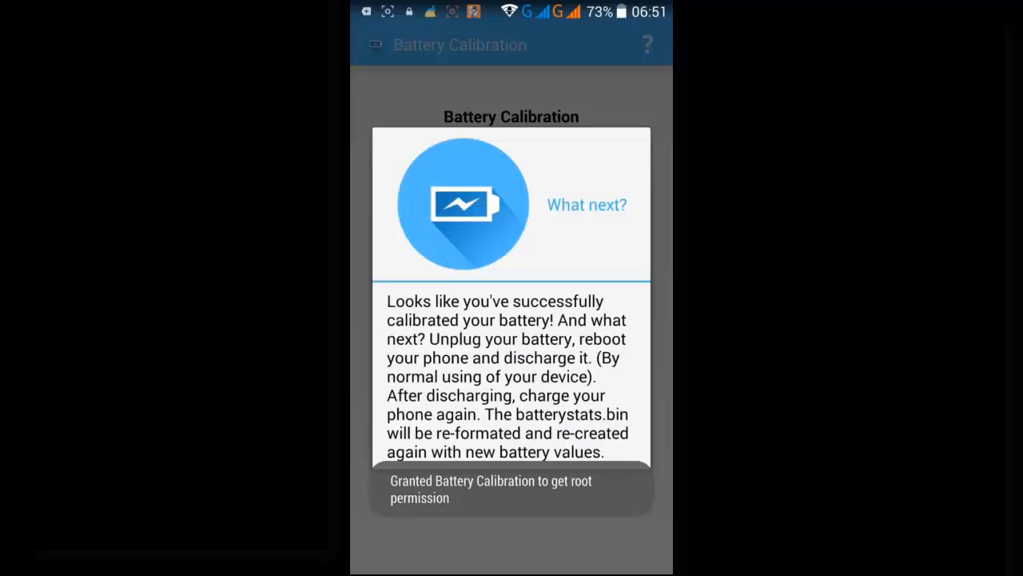